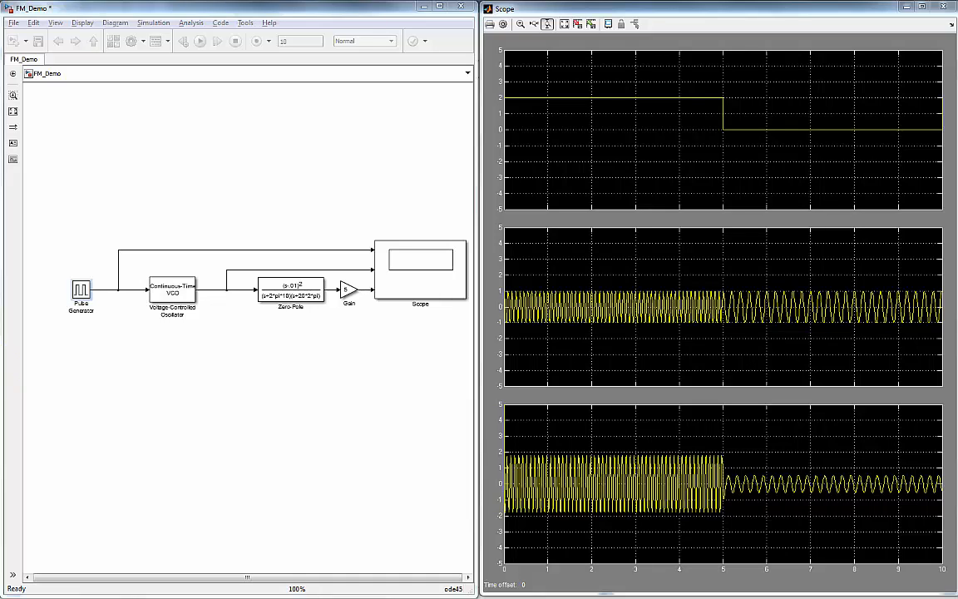
click(419, 283)
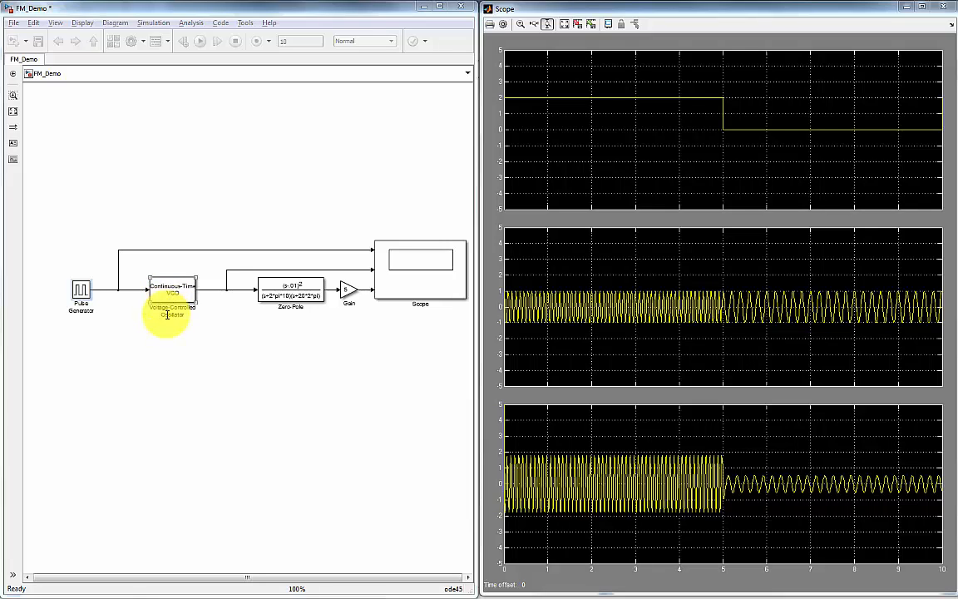
click(80, 296)
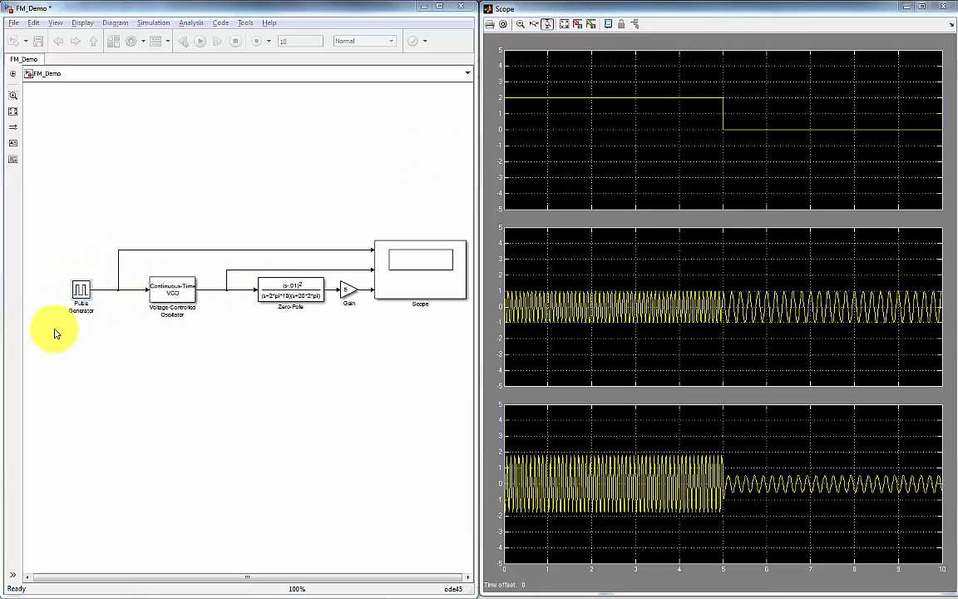
mouse_move(215, 302)
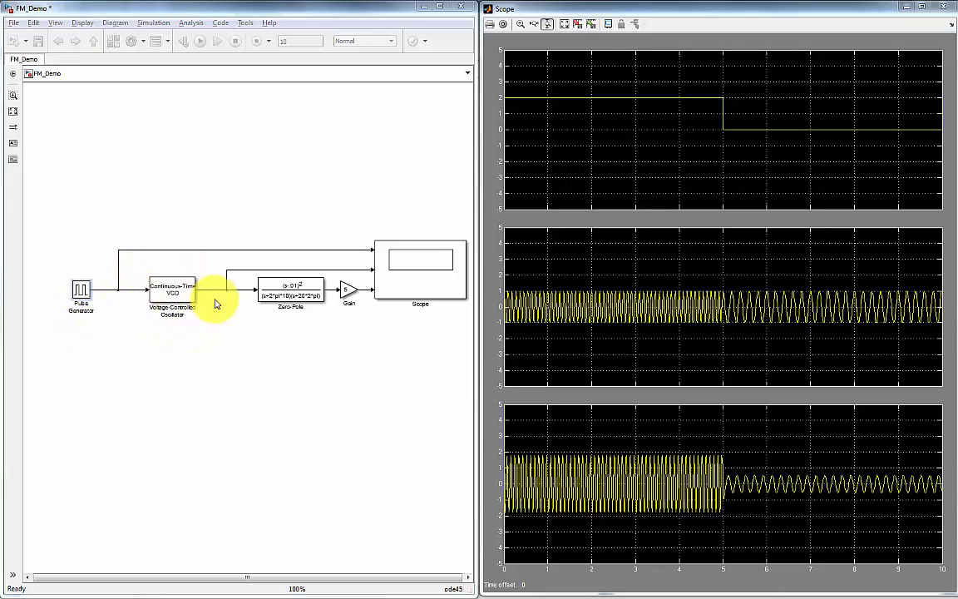
mouse_move(174, 324)
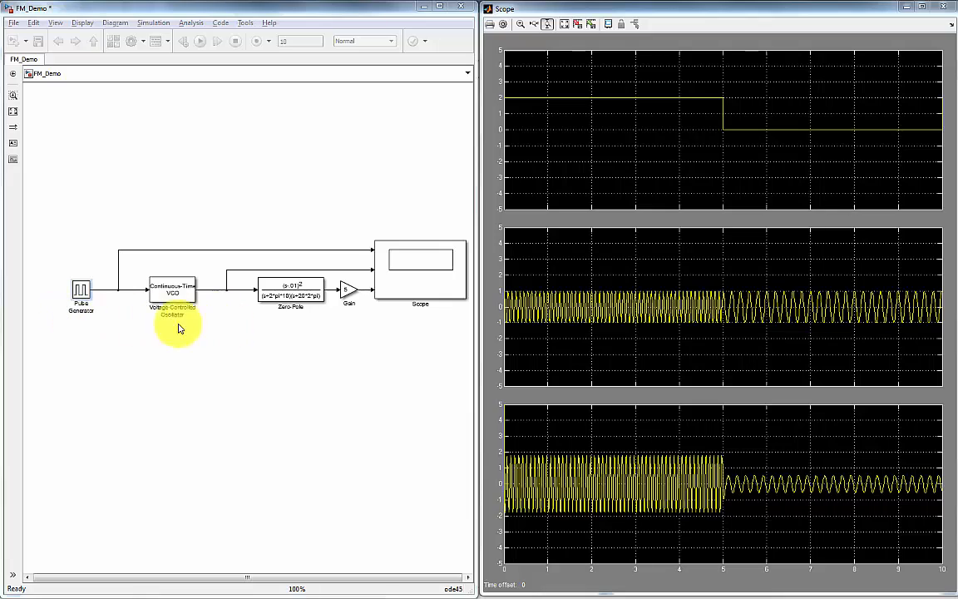
mouse_move(253, 331)
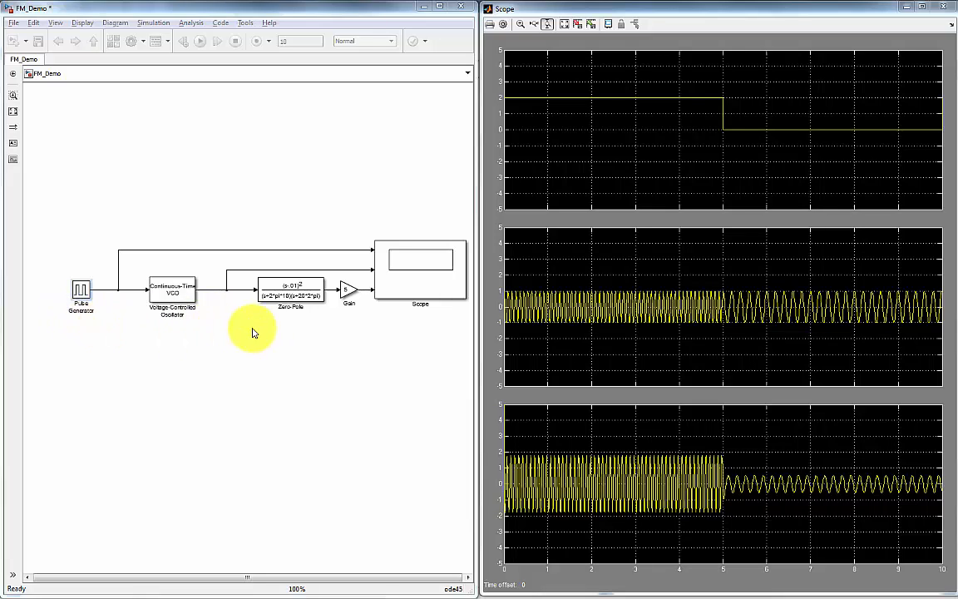
click(290, 293)
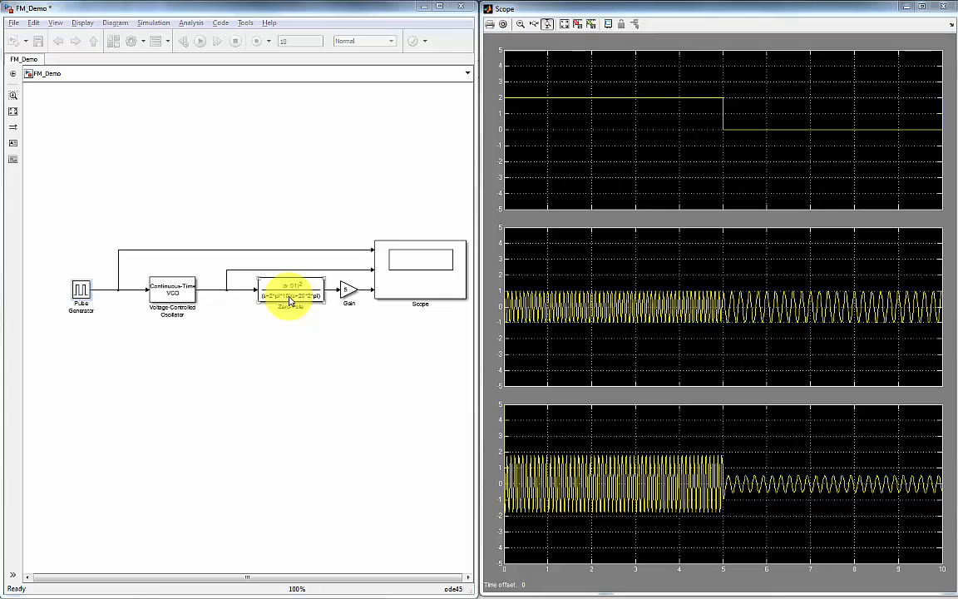
mouse_move(269, 319)
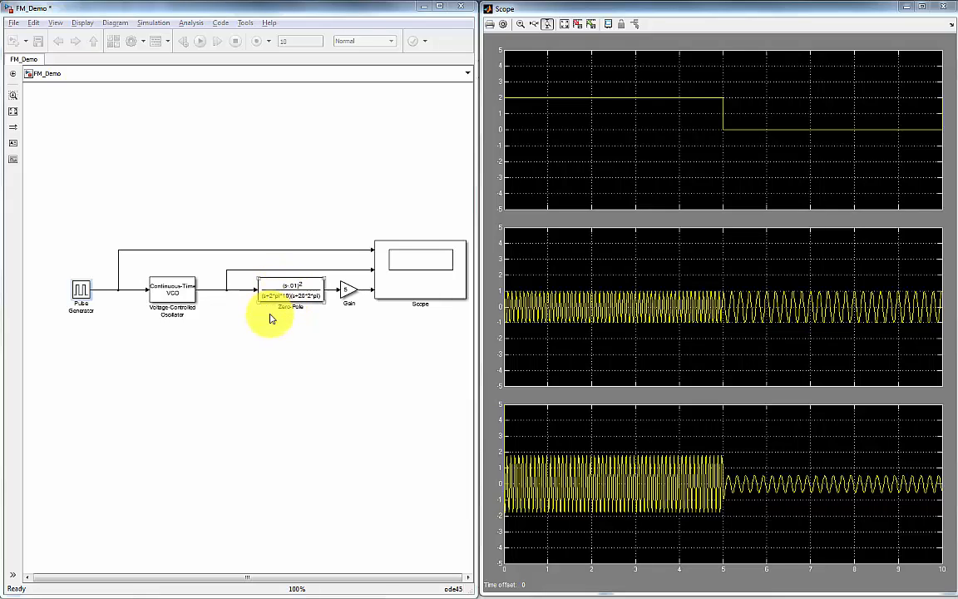
mouse_move(369, 308)
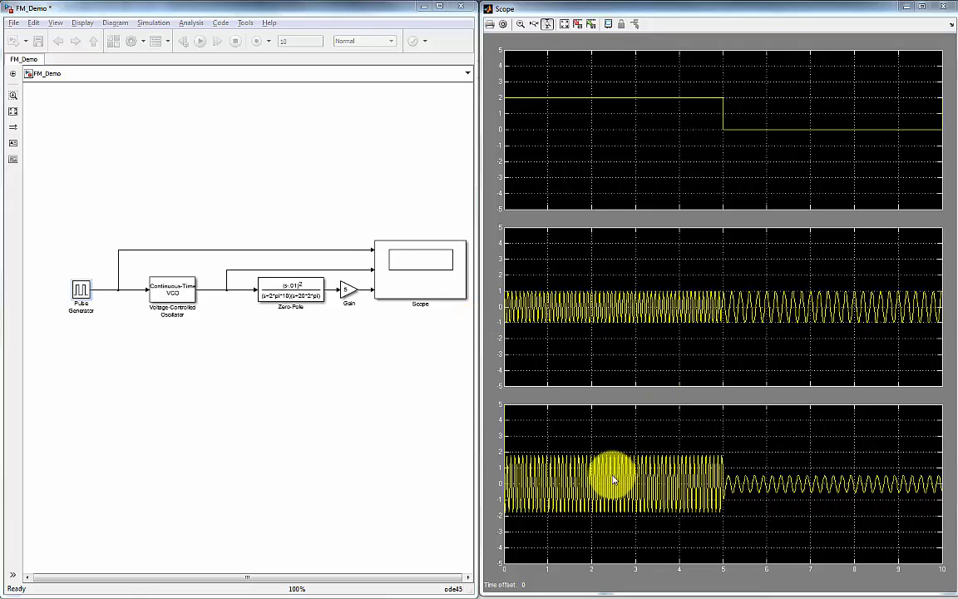
mouse_move(814, 499)
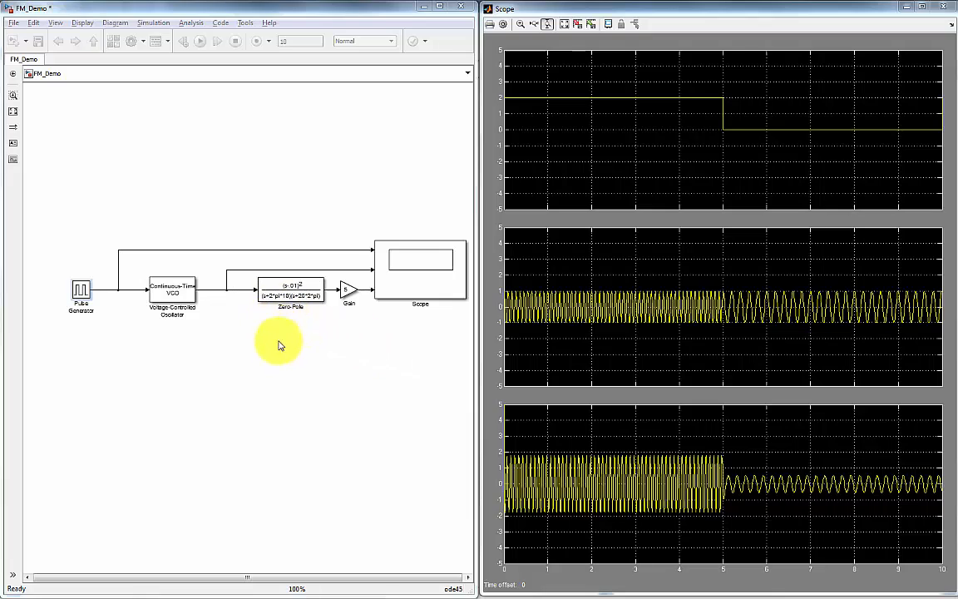
mouse_move(303, 376)
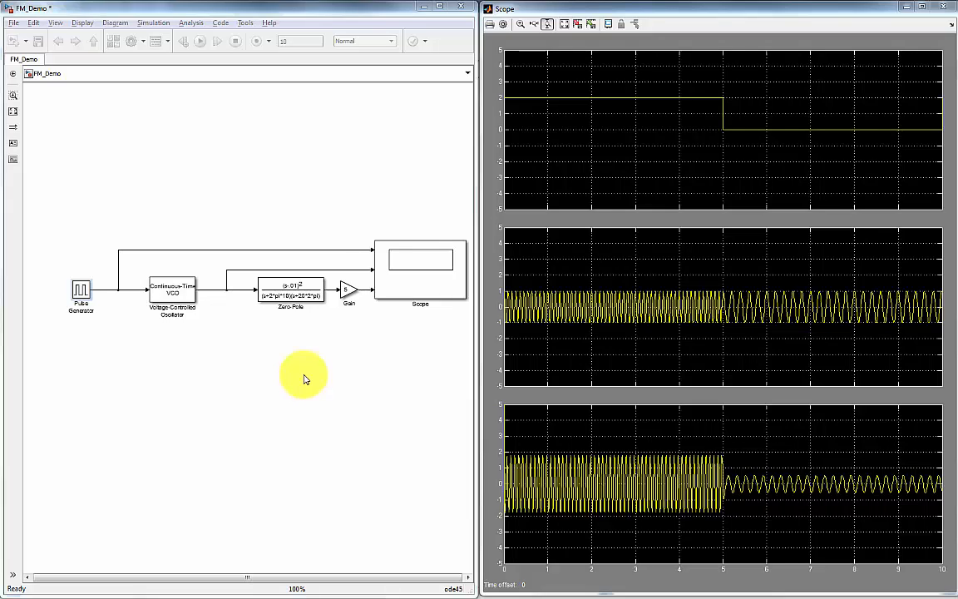
mouse_move(306, 375)
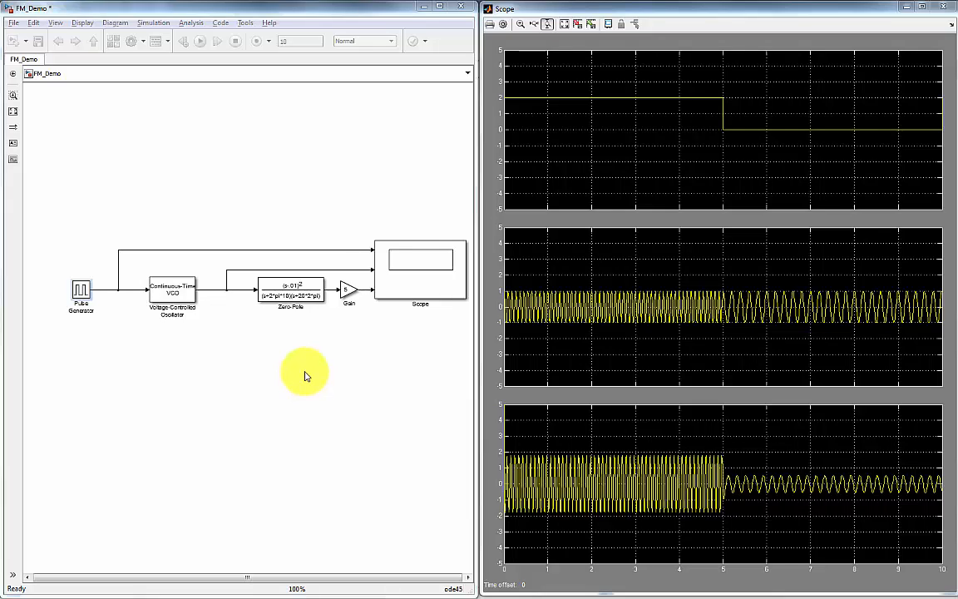
mouse_move(303, 370)
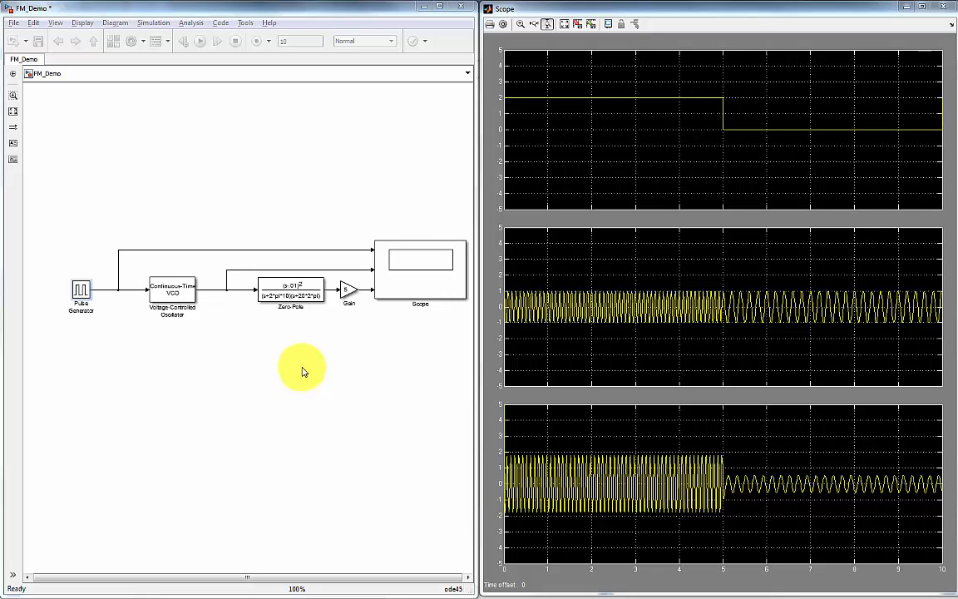
click(171, 291)
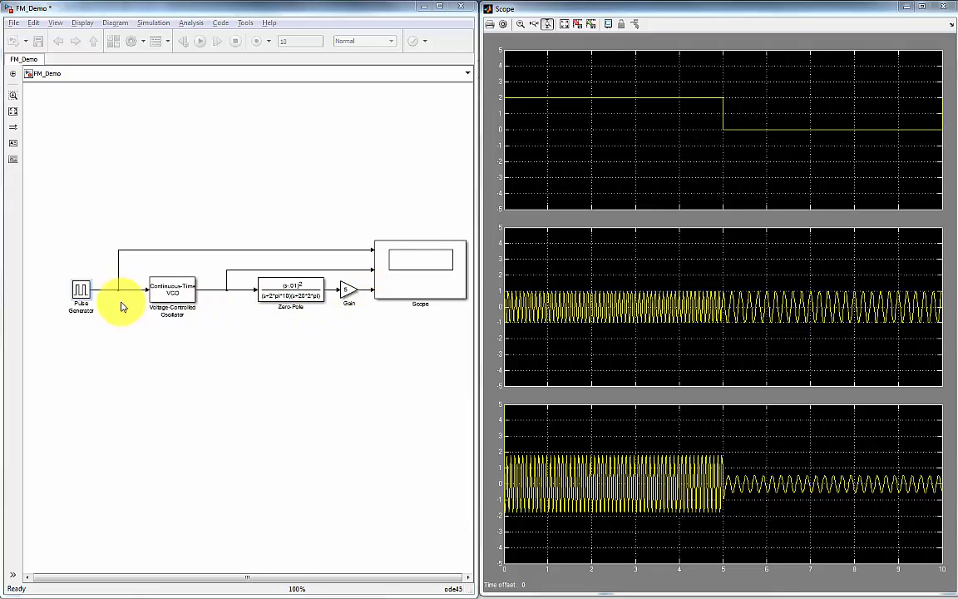
mouse_move(340, 332)
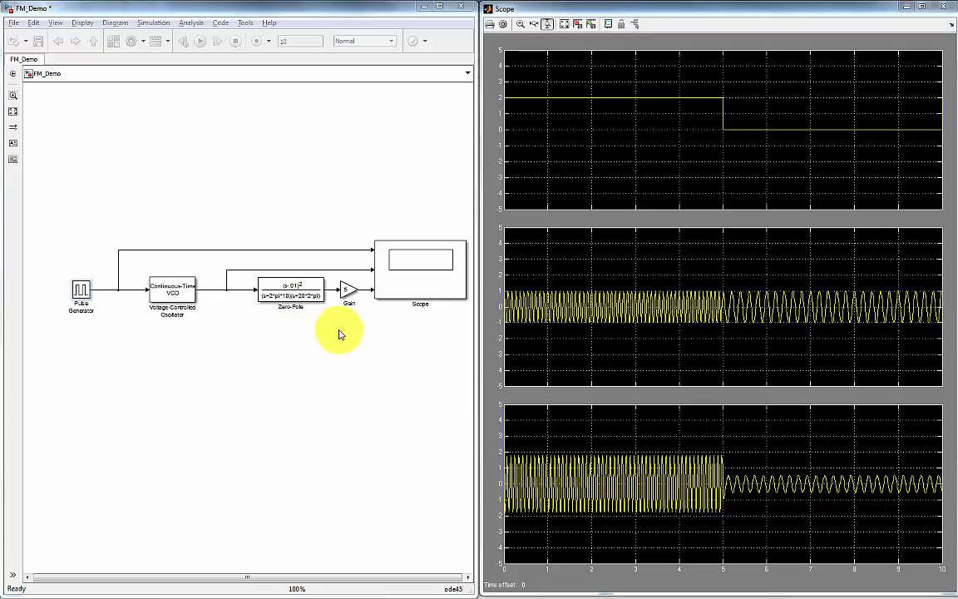
mouse_move(291, 381)
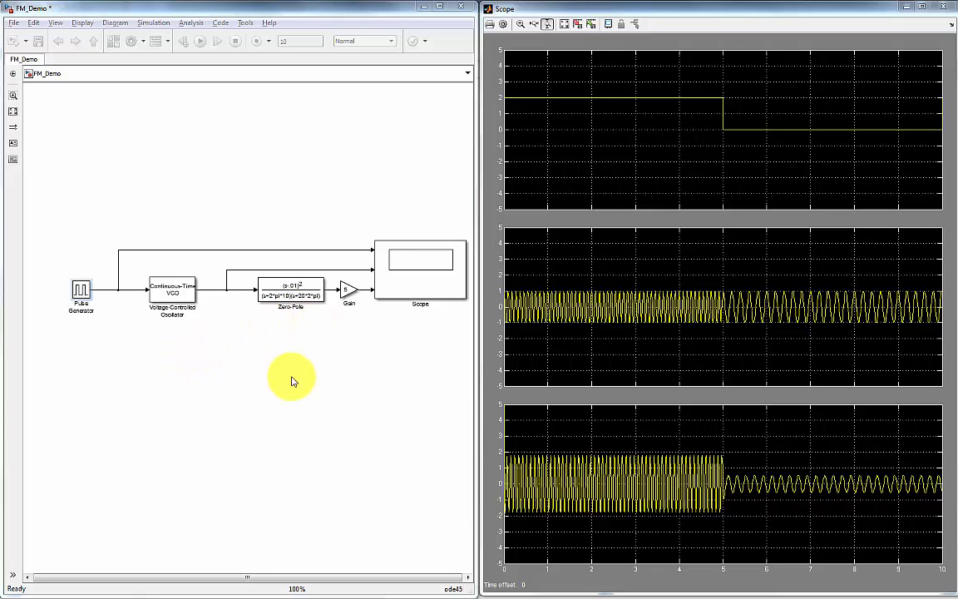
mouse_move(849, 130)
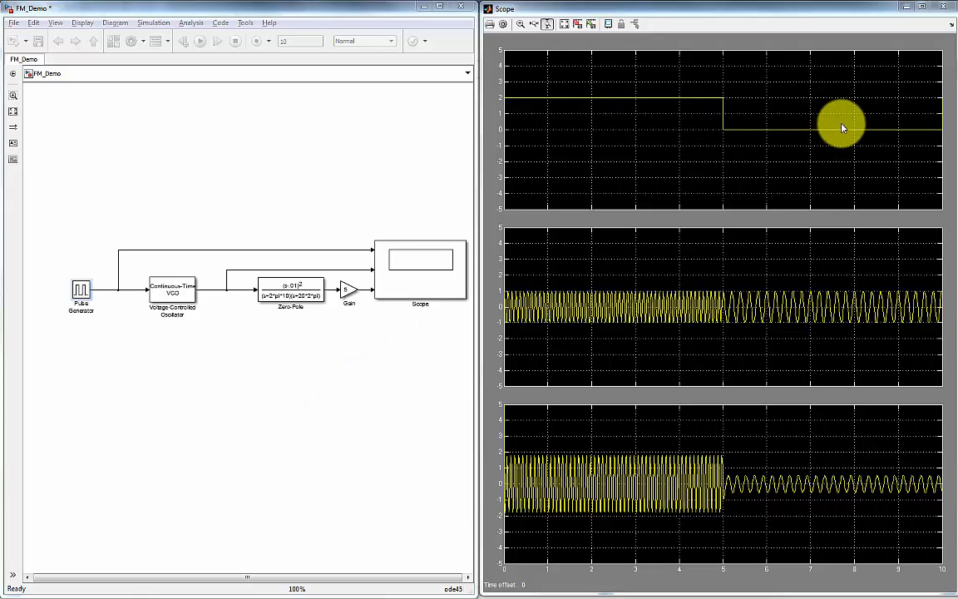
mouse_move(512, 101)
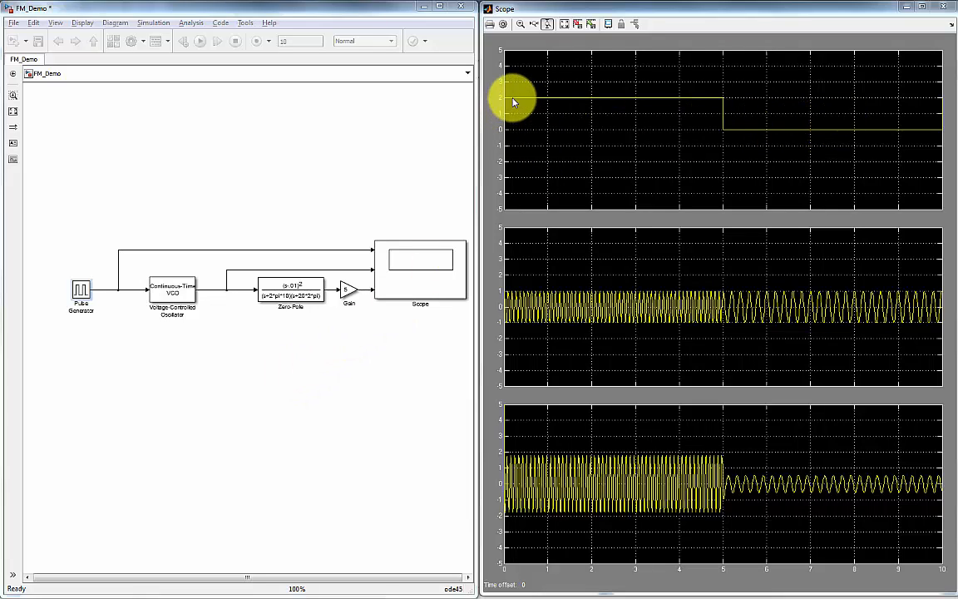
mouse_move(632, 107)
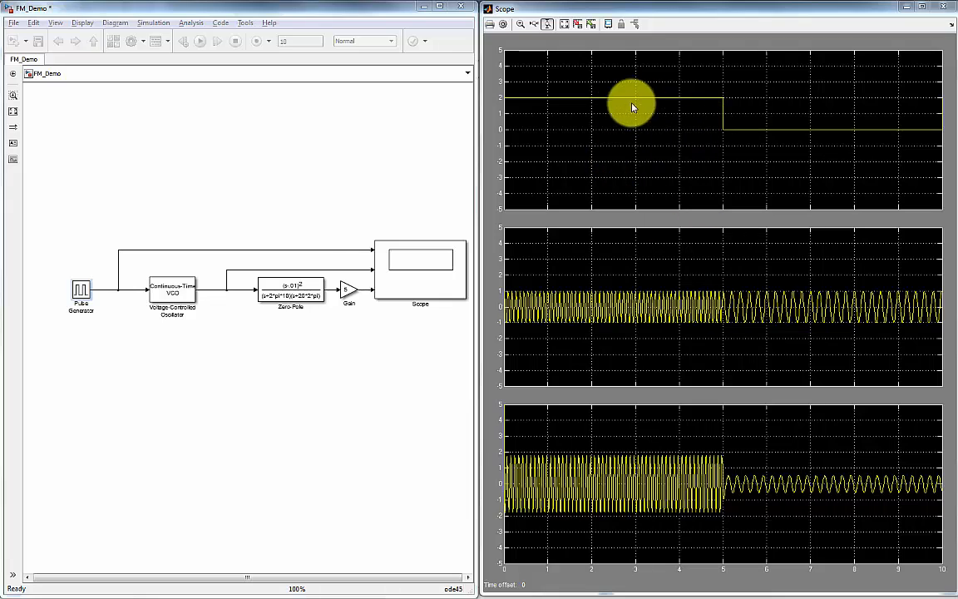
mouse_move(710, 313)
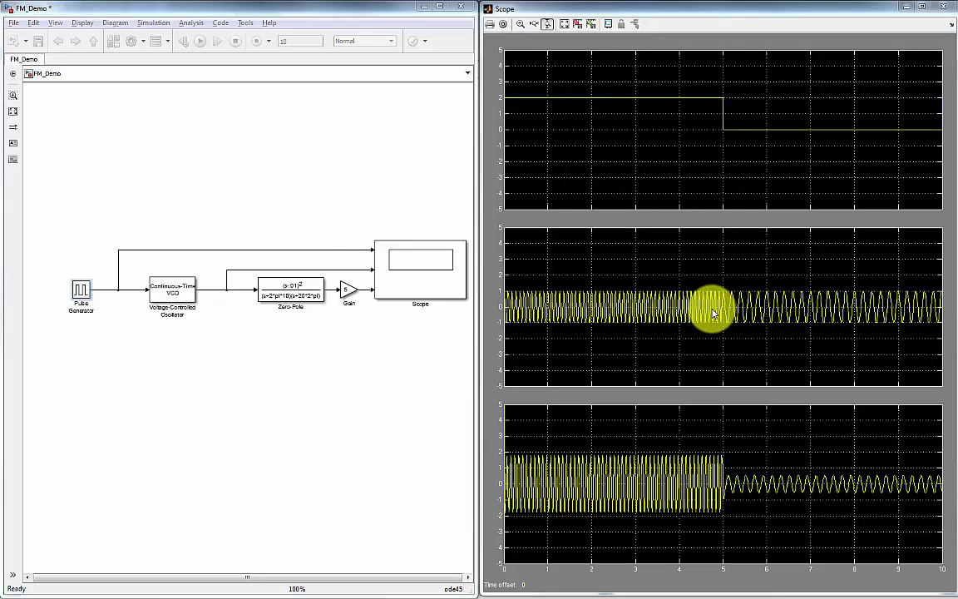
mouse_move(771, 319)
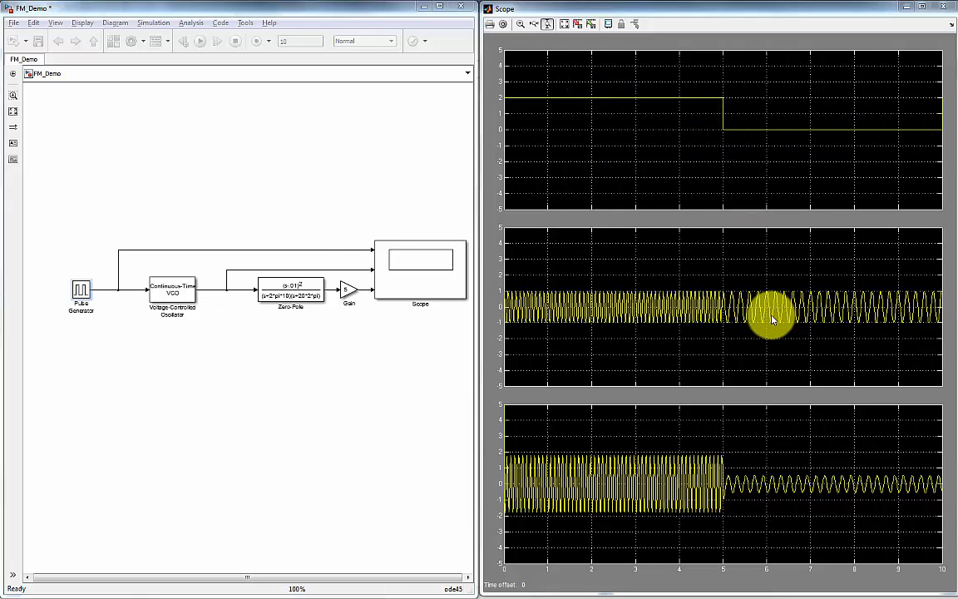
mouse_move(905, 308)
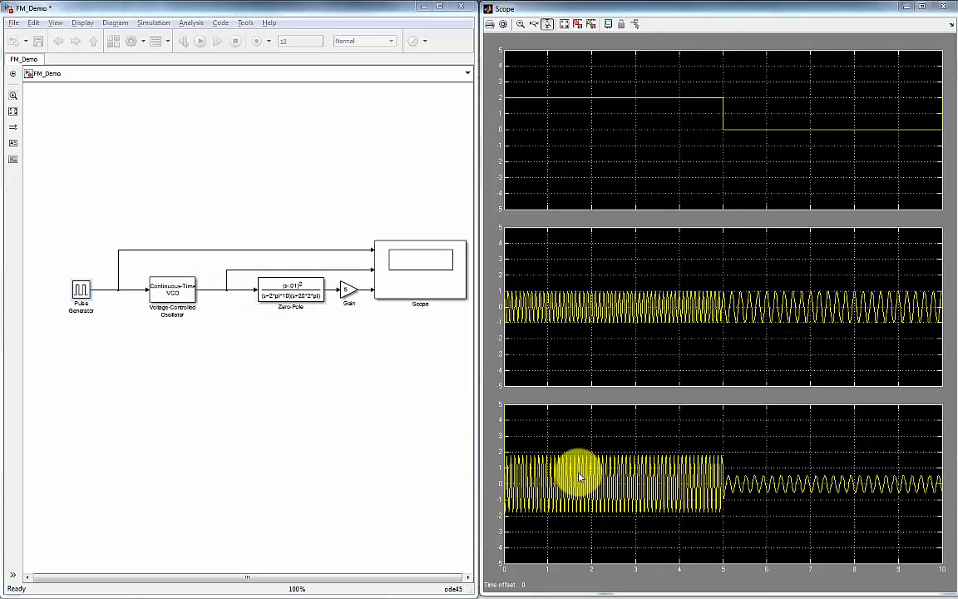
mouse_move(795, 496)
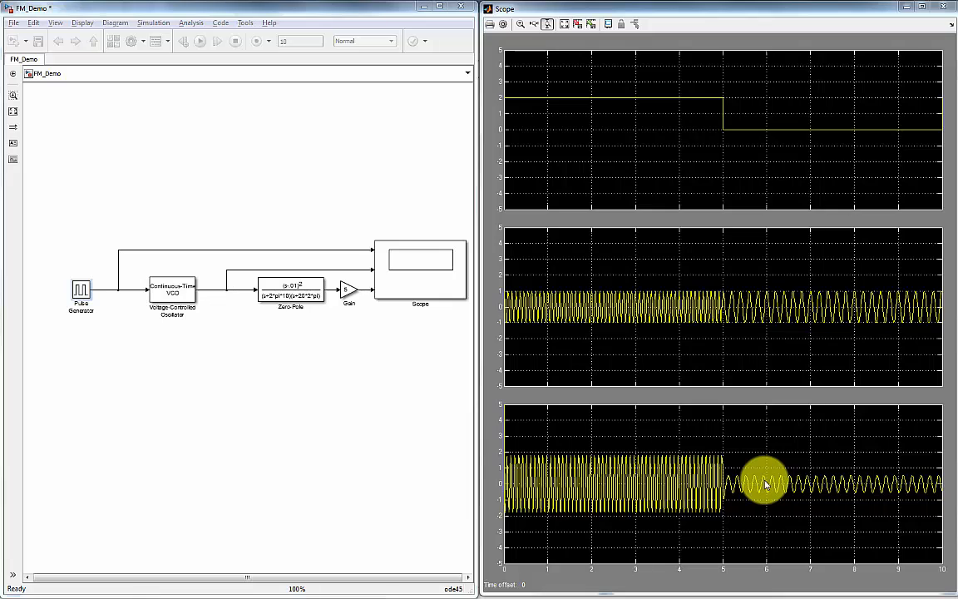
mouse_move(729, 482)
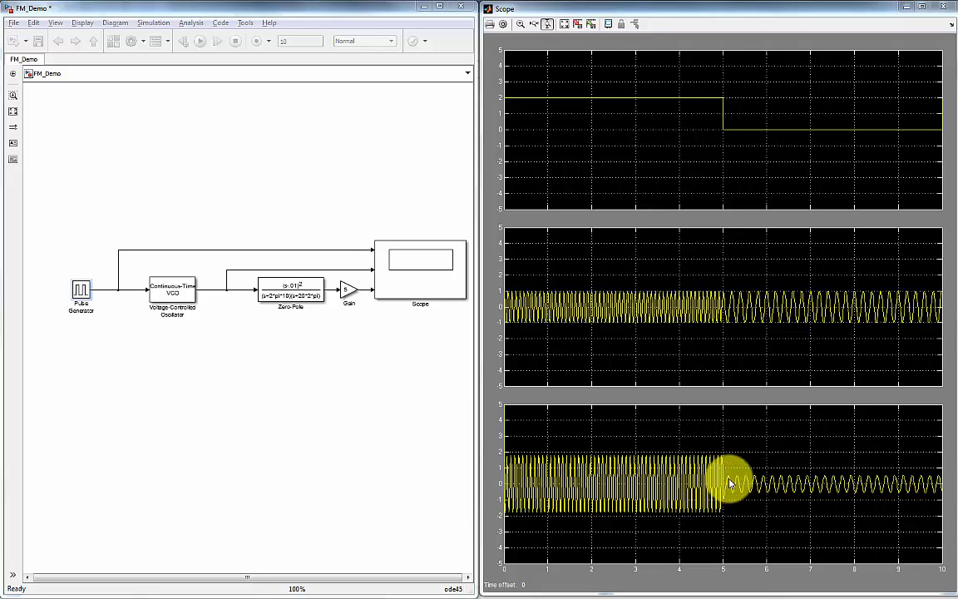
mouse_move(643, 126)
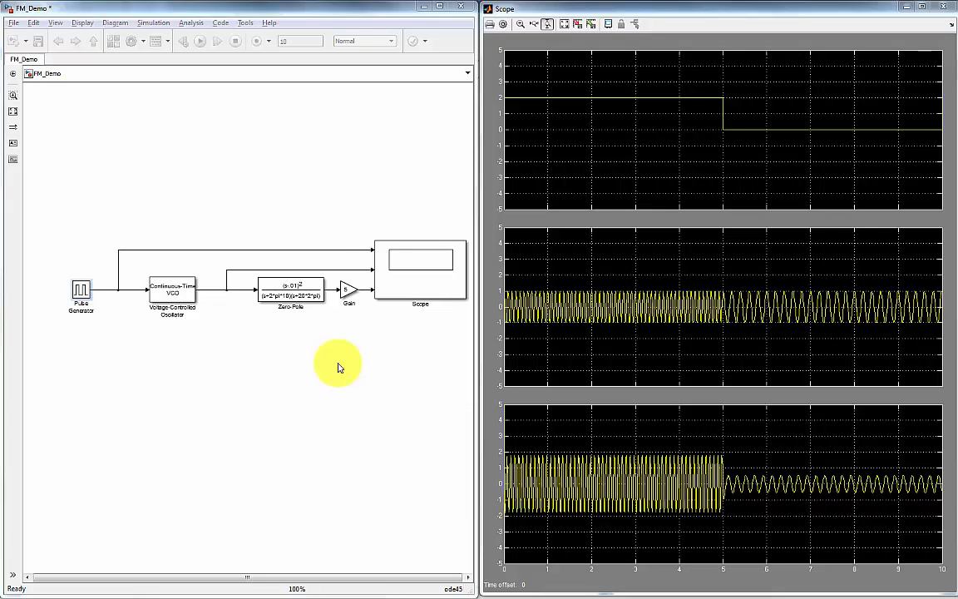
mouse_move(319, 366)
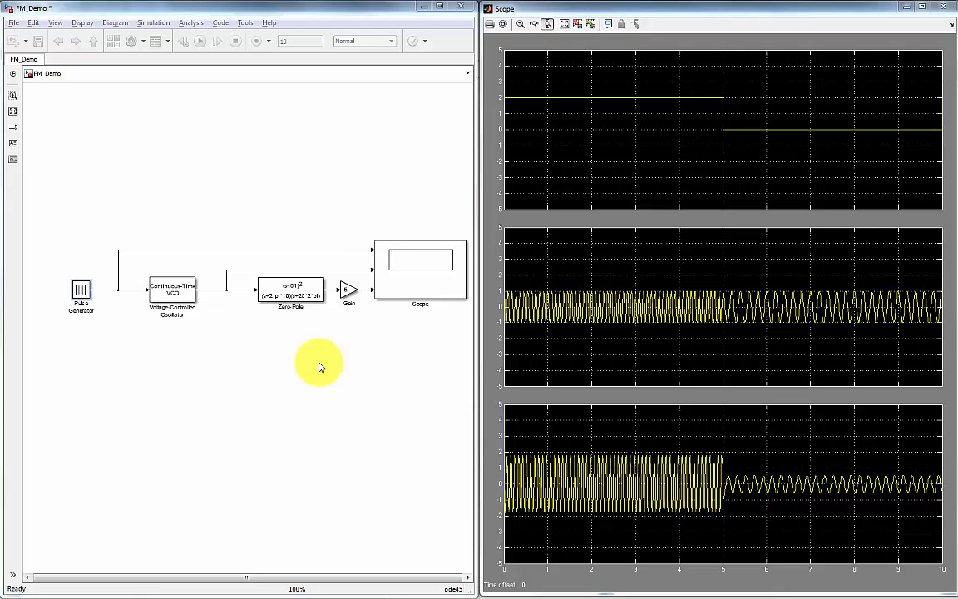
mouse_move(313, 363)
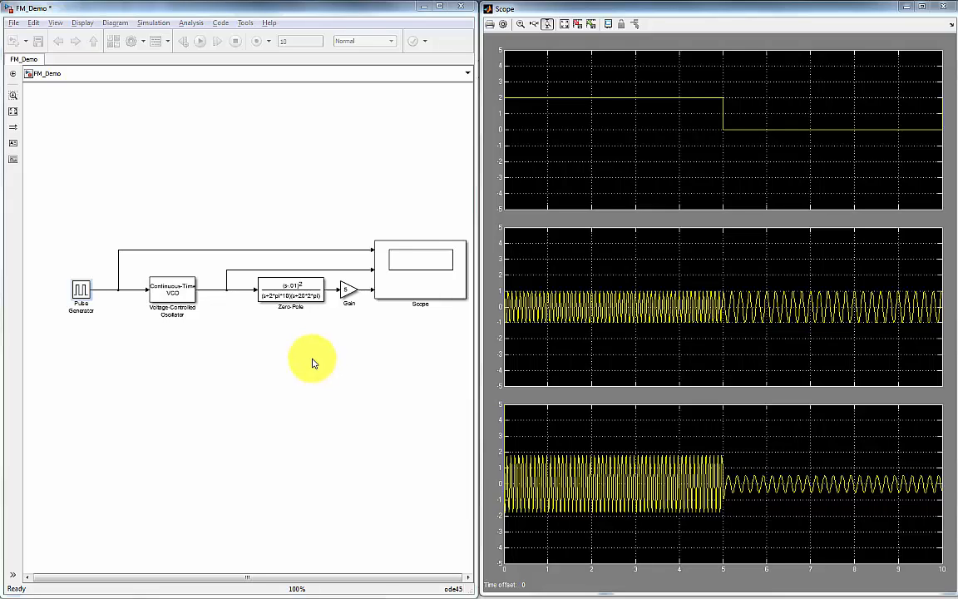
mouse_move(200, 349)
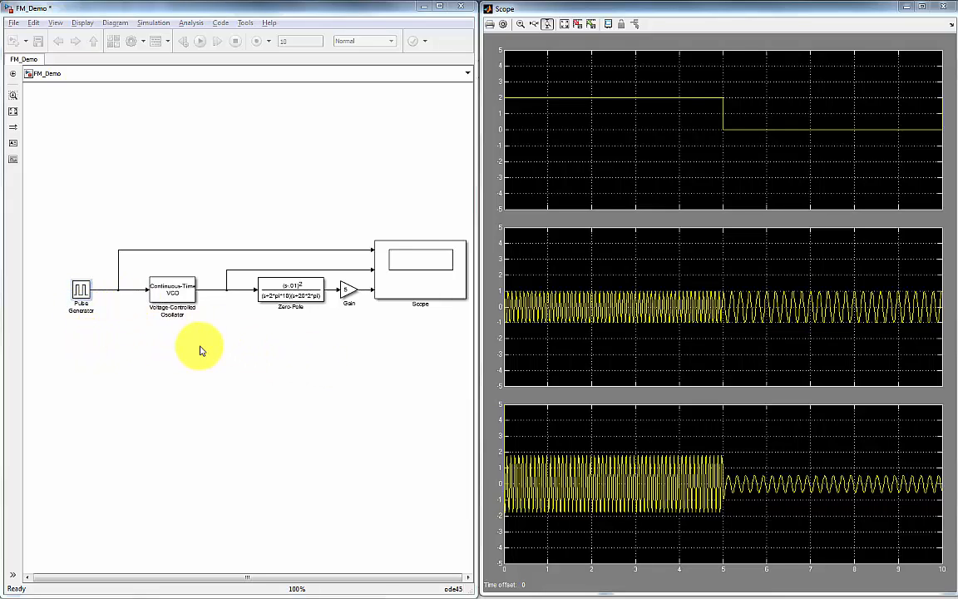
mouse_move(298, 351)
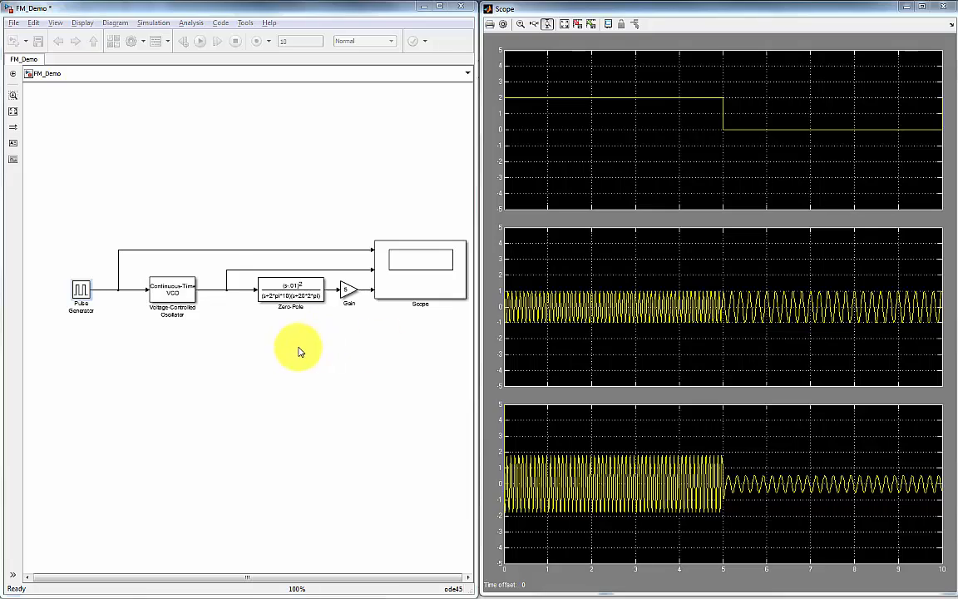
mouse_move(440, 346)
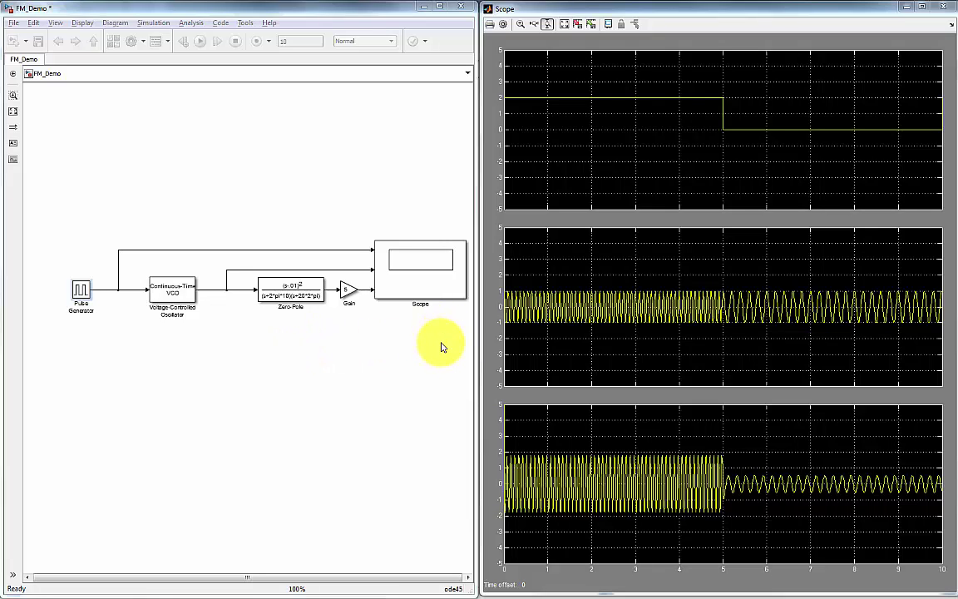
mouse_move(436, 347)
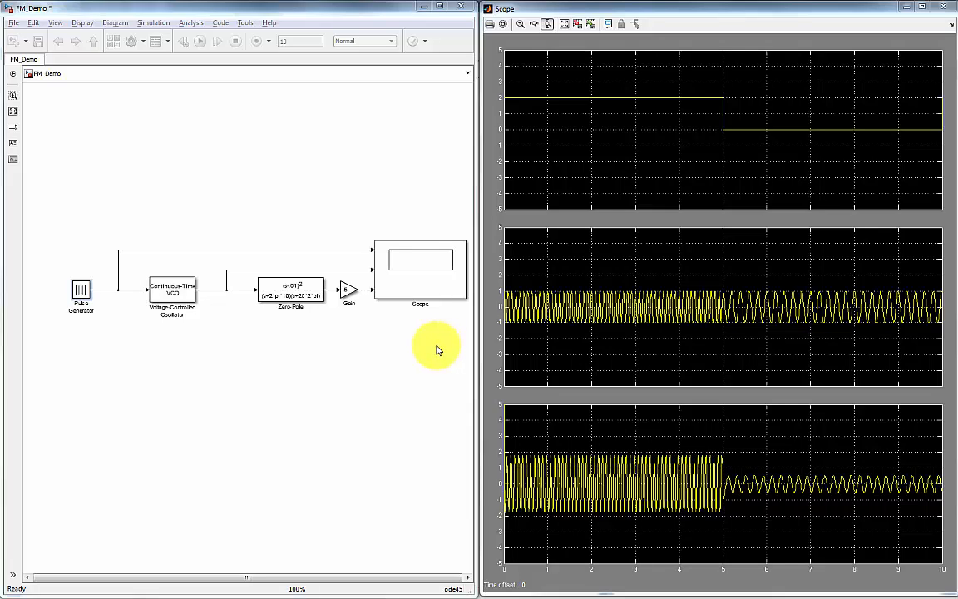